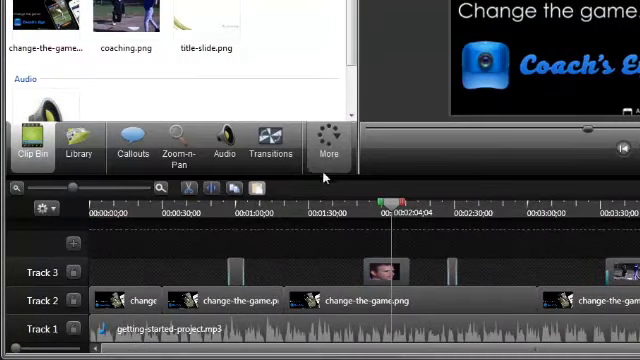
{"action": "mouse_move", "coordinate": [200, 216]}
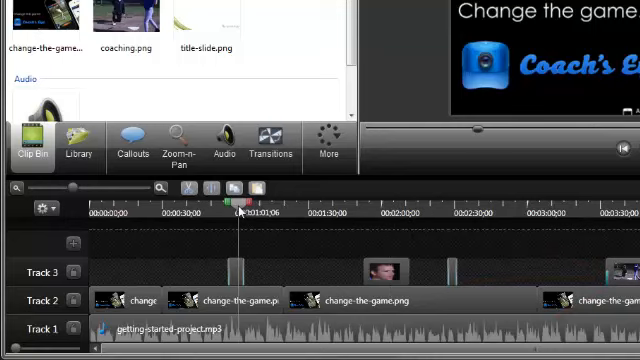
{"action": "mouse_move", "coordinate": [258, 276]}
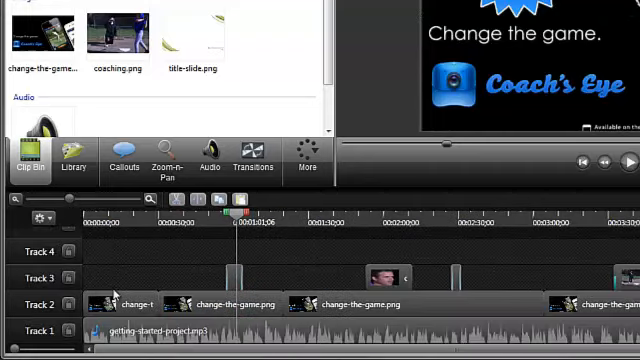
Step: Select coaching.png in the Clip Bin and zoom the timeline out to show more clips
{"action": "left_click", "coordinate": [112, 36]}
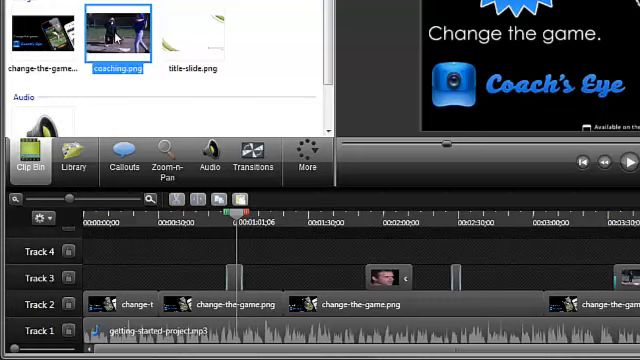
{"action": "mouse_move", "coordinate": [292, 284]}
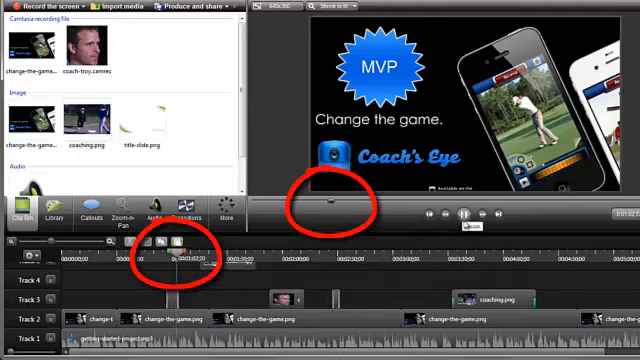
{"action": "left_click", "coordinate": [462, 212]}
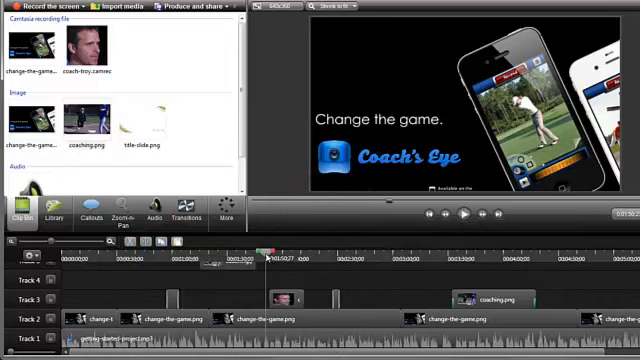
{"action": "scroll", "scroll_direction": "down", "scroll_amount": 3}
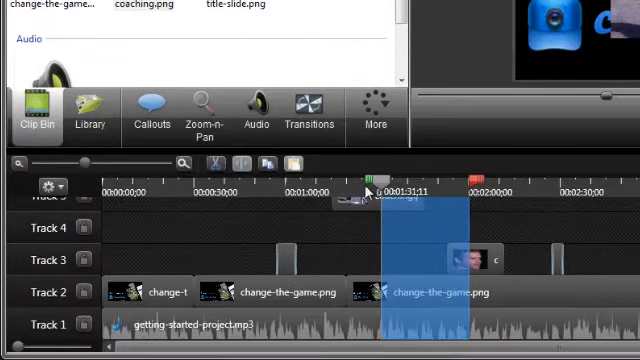
{"action": "mouse_move", "coordinate": [156, 258]}
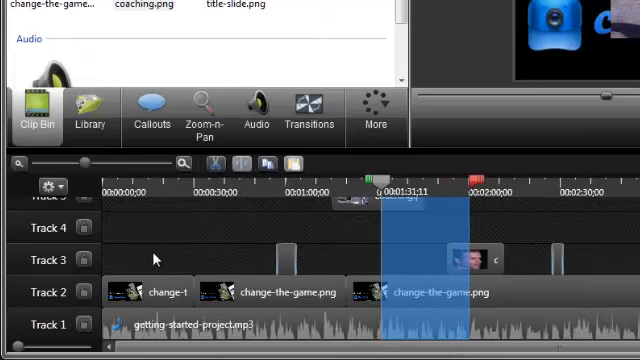
{"action": "mouse_move", "coordinate": [86, 292]}
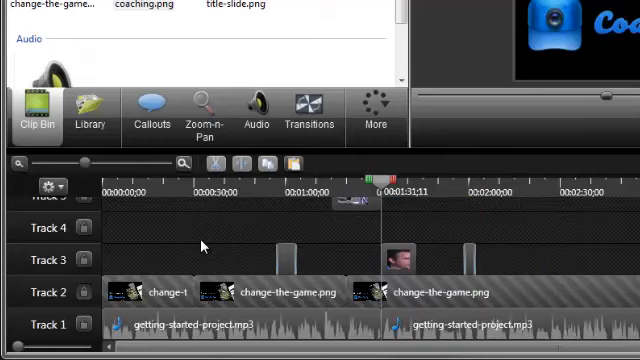
{"action": "key", "text": "Ctrl+z"}
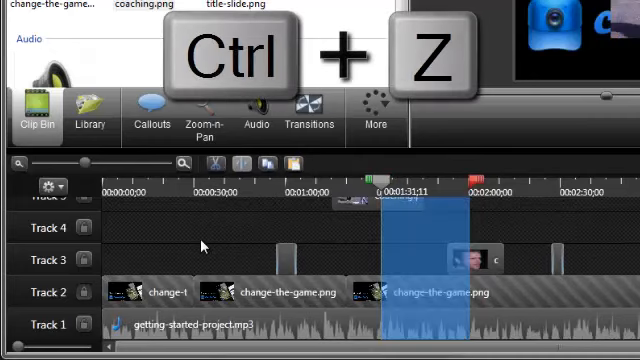
{"action": "key", "text": "ctrl+z"}
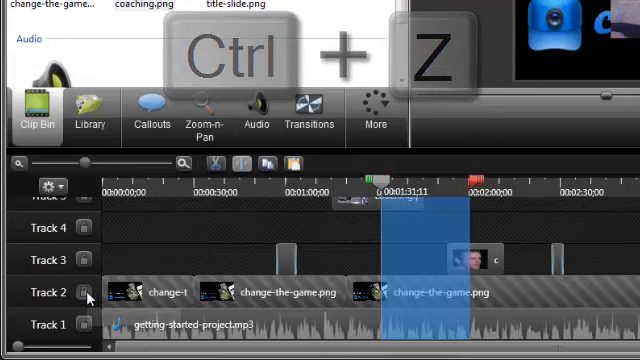
{"action": "key", "text": "ctrl+z"}
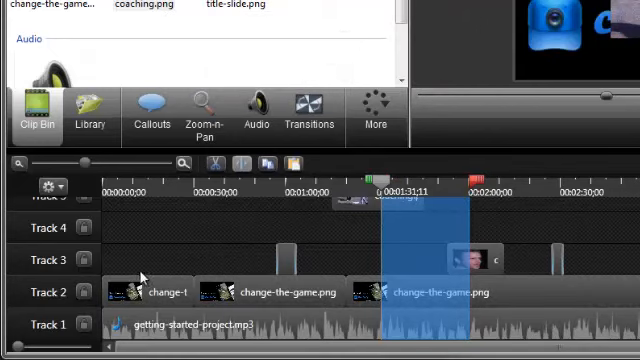
{"action": "mouse_move", "coordinate": [288, 216]}
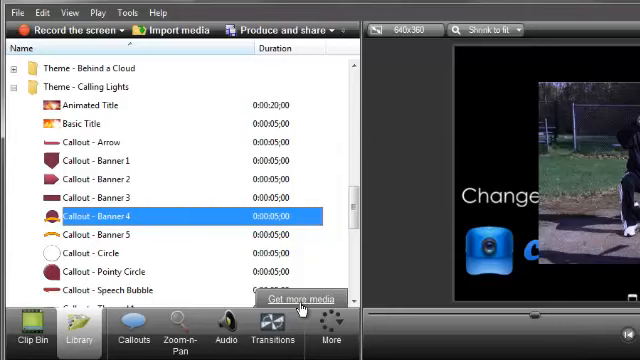
{"action": "mouse_move", "coordinate": [200, 264]}
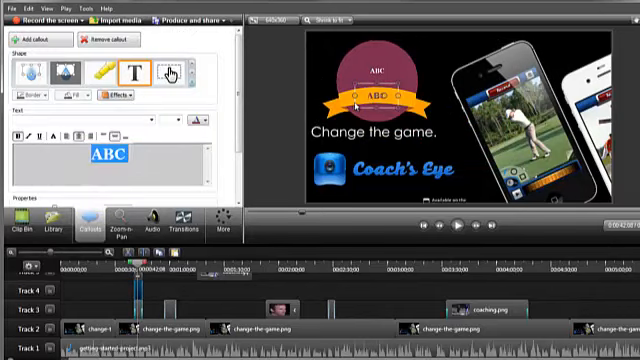
Step: Set the banner callout text to 'All-Star', browsing the shape gallery without changing it
{"action": "type", "text": "All-Star"}
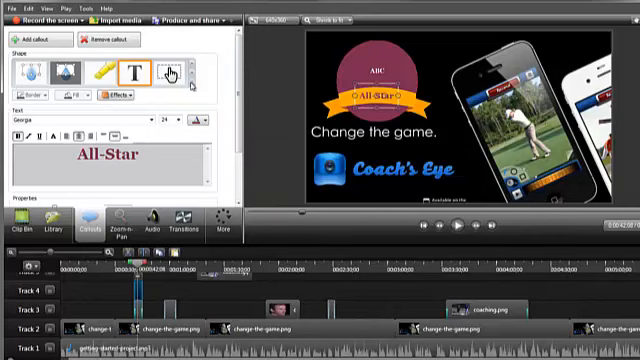
{"action": "left_click", "coordinate": [172, 70]}
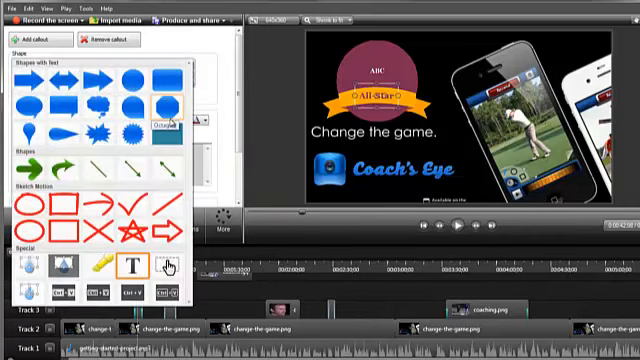
{"action": "left_click", "coordinate": [132, 268]}
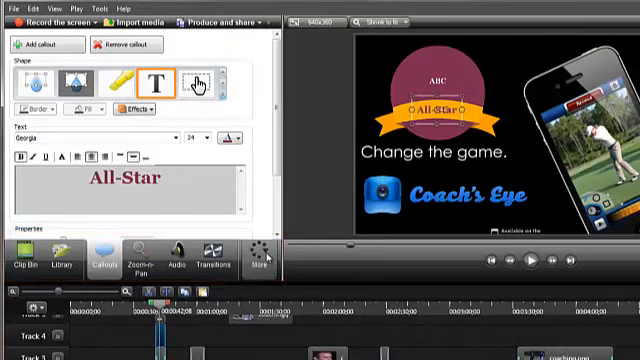
Step: View the Captions options, then the Transitions gallery with fade, blinds and checkerboard
{"action": "left_click", "coordinate": [260, 256]}
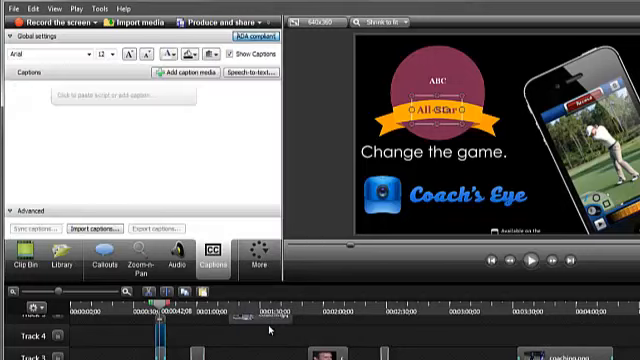
{"action": "left_click", "coordinate": [256, 258]}
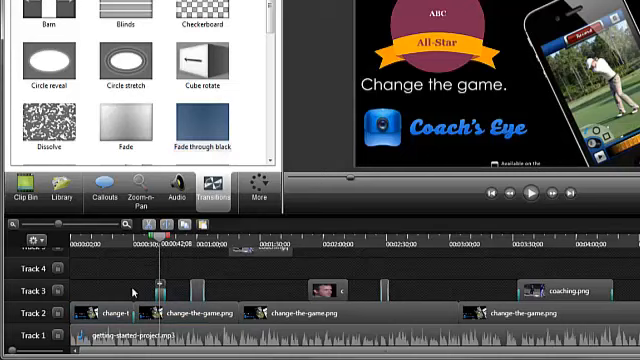
Step: Return to the Clip Bin listing the recordings, coaching.png and audio
{"action": "left_click", "coordinate": [24, 190]}
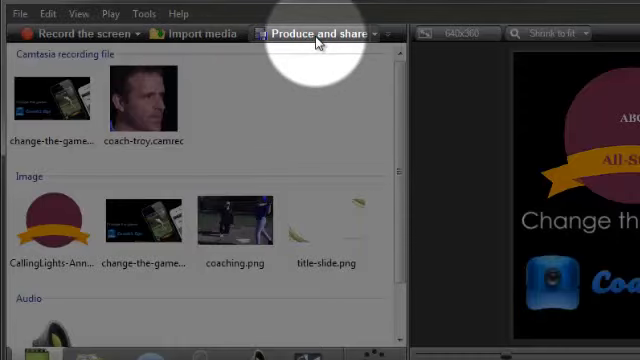
Step: Launch Produce and share, choose a preset and advance to Flash/HTML5 Player Options
{"action": "left_click", "coordinate": [322, 32]}
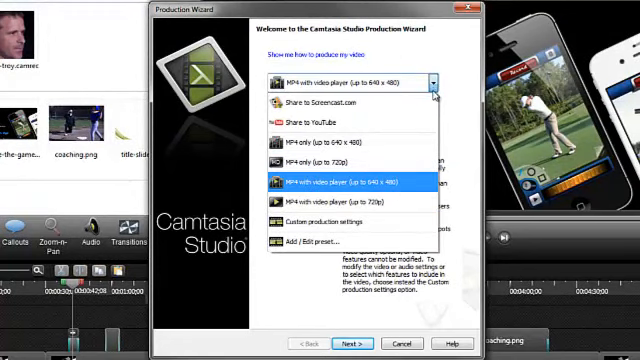
{"action": "left_click", "coordinate": [310, 224]}
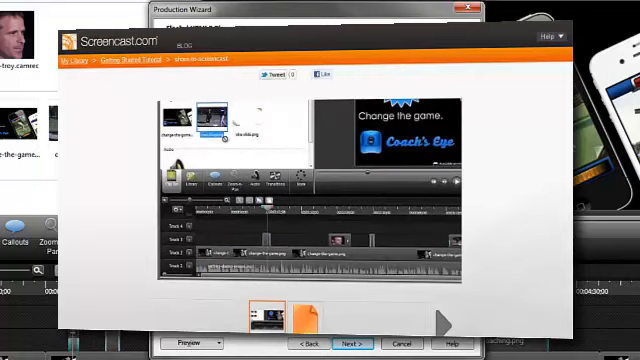
{"action": "left_click", "coordinate": [348, 344]}
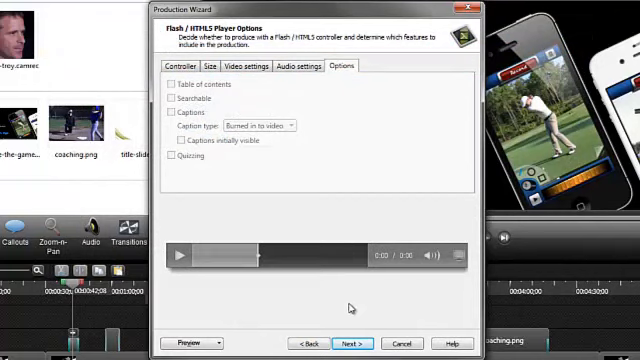
Step: Cancel the Production Wizard and show the Help menu with Open Getting Started Project
{"action": "left_click", "coordinate": [400, 342]}
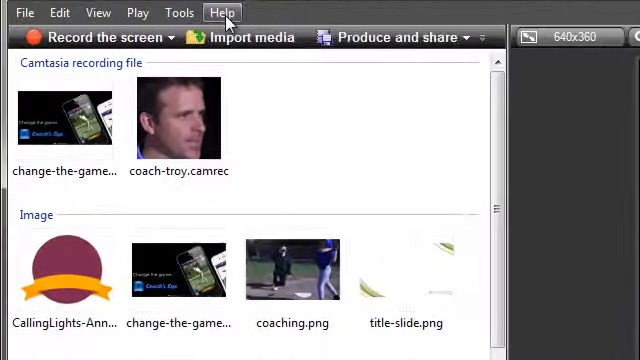
{"action": "left_click", "coordinate": [222, 12]}
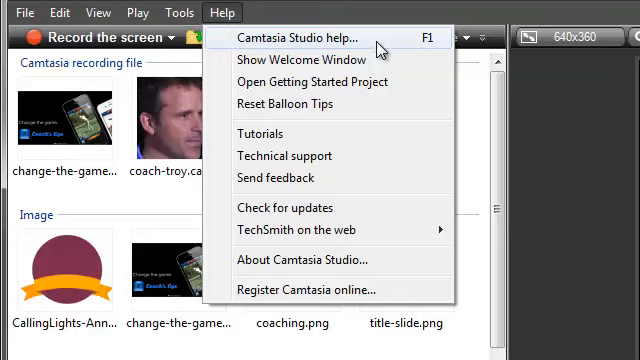
{"action": "mouse_move", "coordinate": [400, 88]}
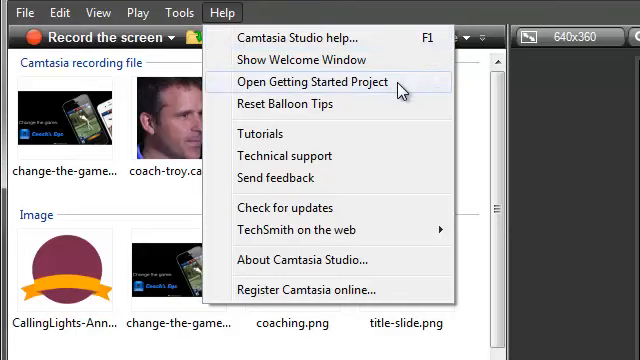